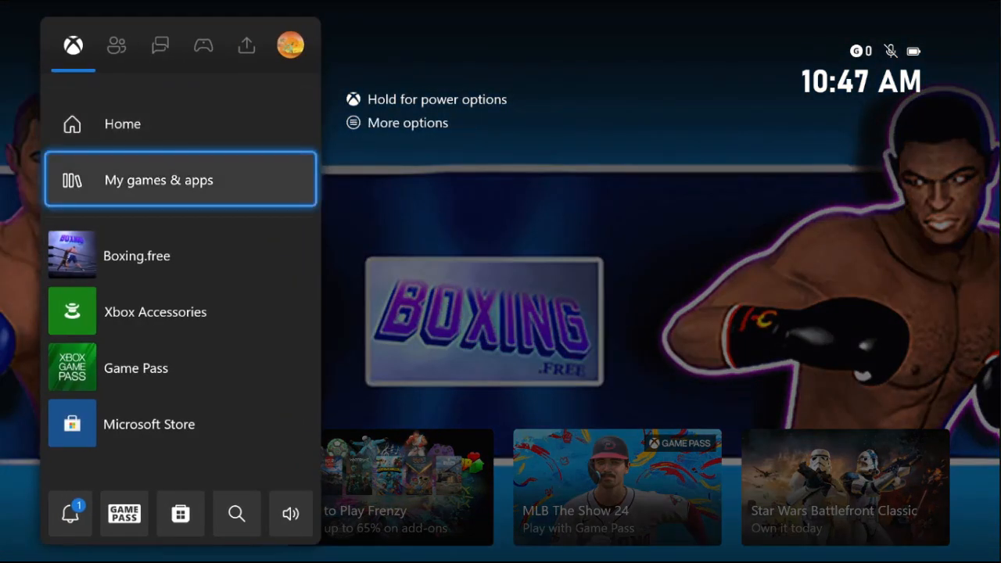
# Reach the Manage game and add-ons page for Boxing.free from My games & apps.
pyautogui.click(180, 179)
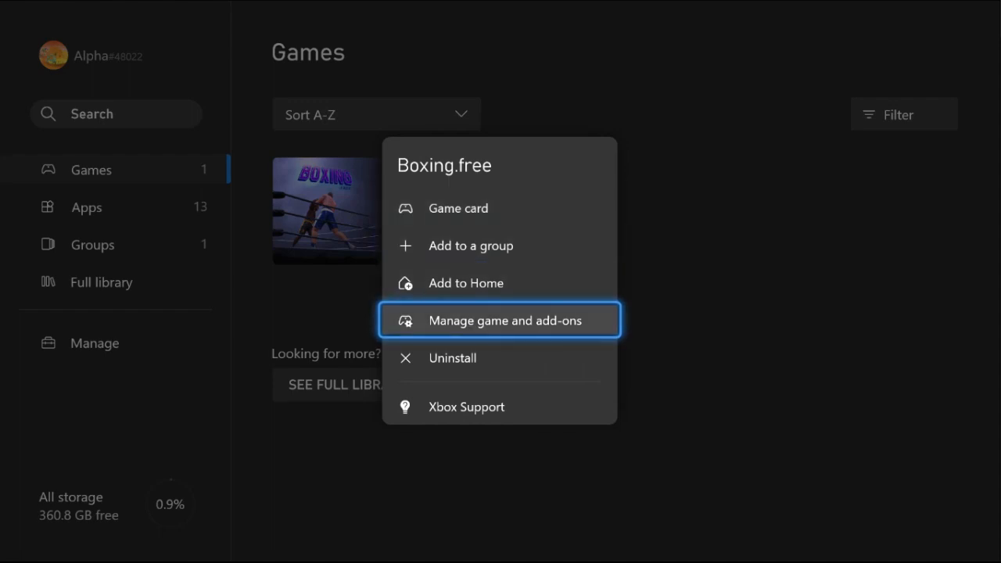
pyautogui.click(505, 319)
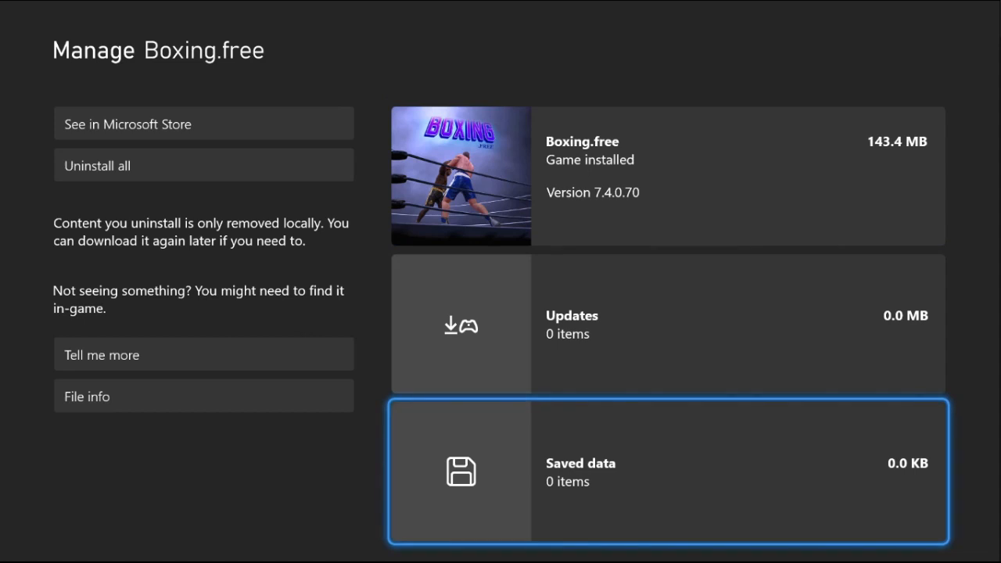
# Remove Boxing.free completely via Uninstall all and confirm in the dialog.
pyautogui.click(666, 469)
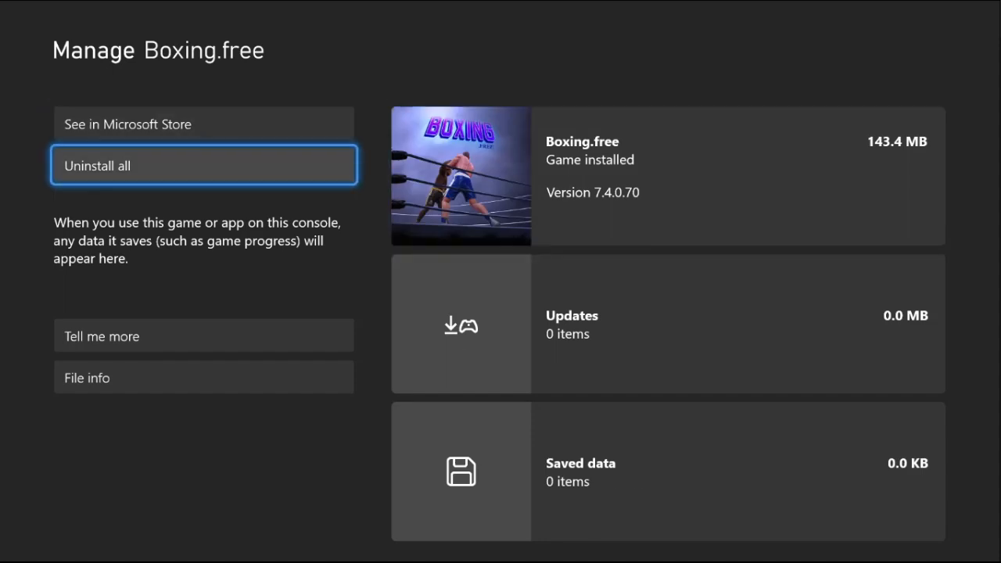
pyautogui.click(204, 166)
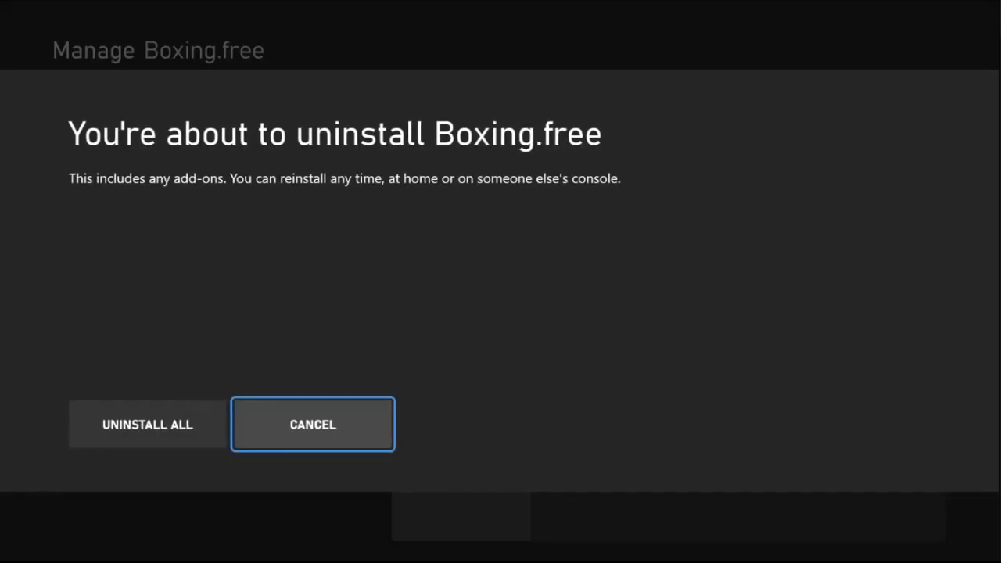
pyautogui.click(313, 424)
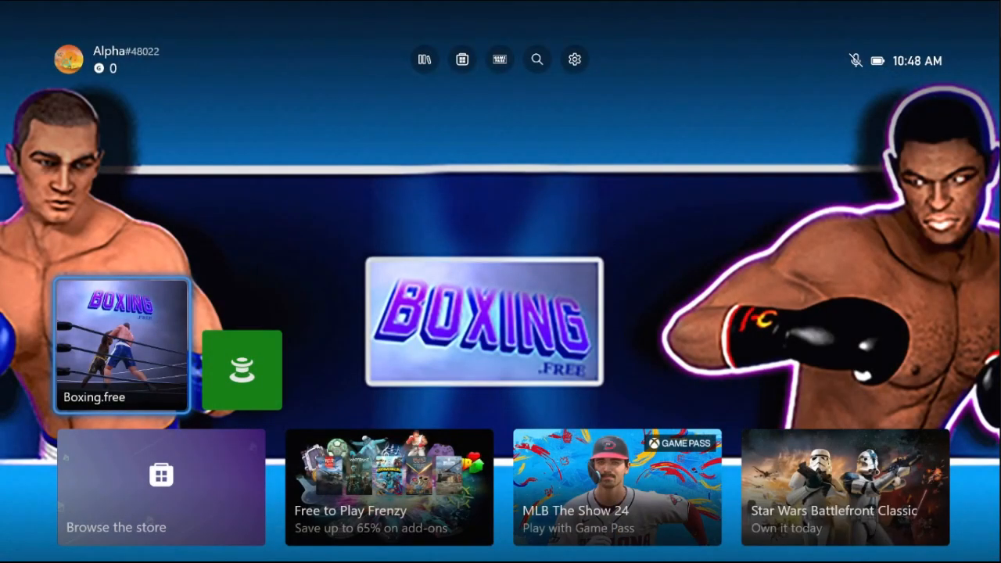
# Reach General > Power options in Settings, showing Sleep as the power mode.
pyautogui.click(462, 60)
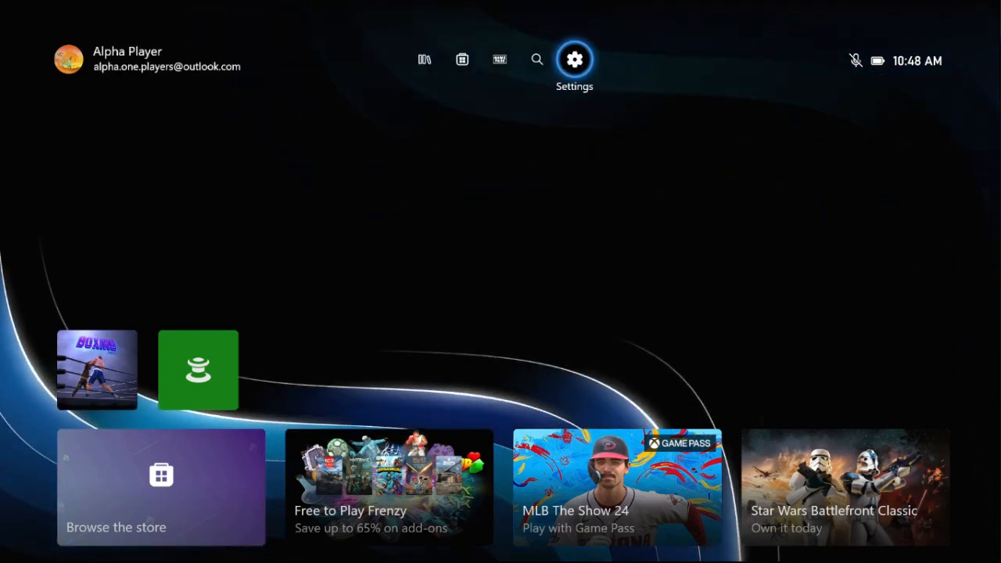
pyautogui.click(574, 60)
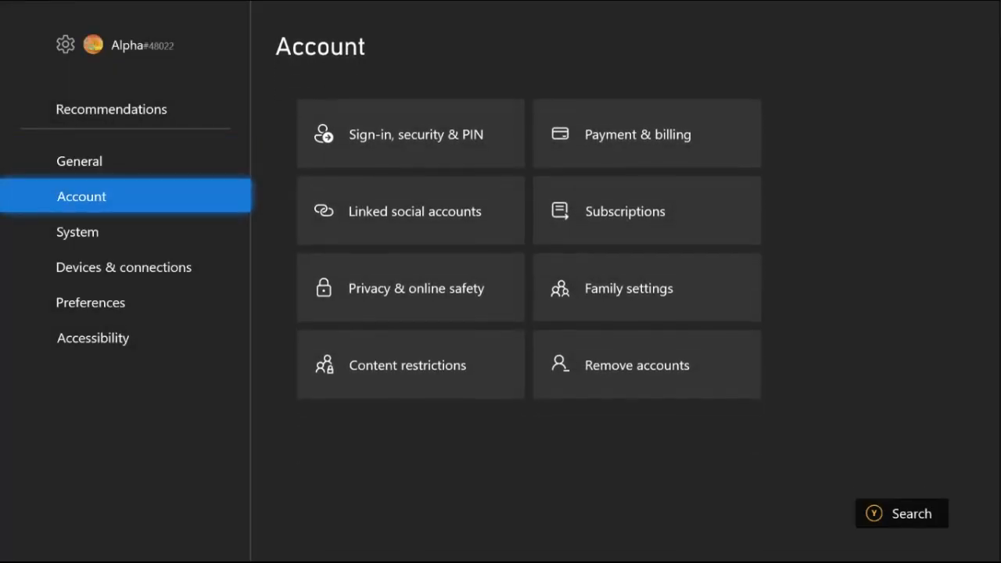
pyautogui.click(124, 266)
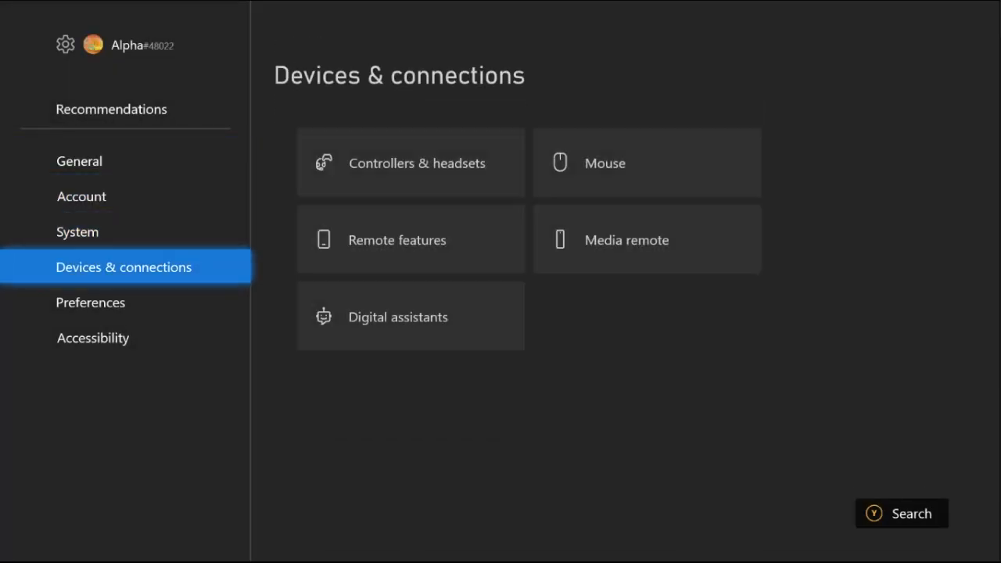
pyautogui.click(78, 161)
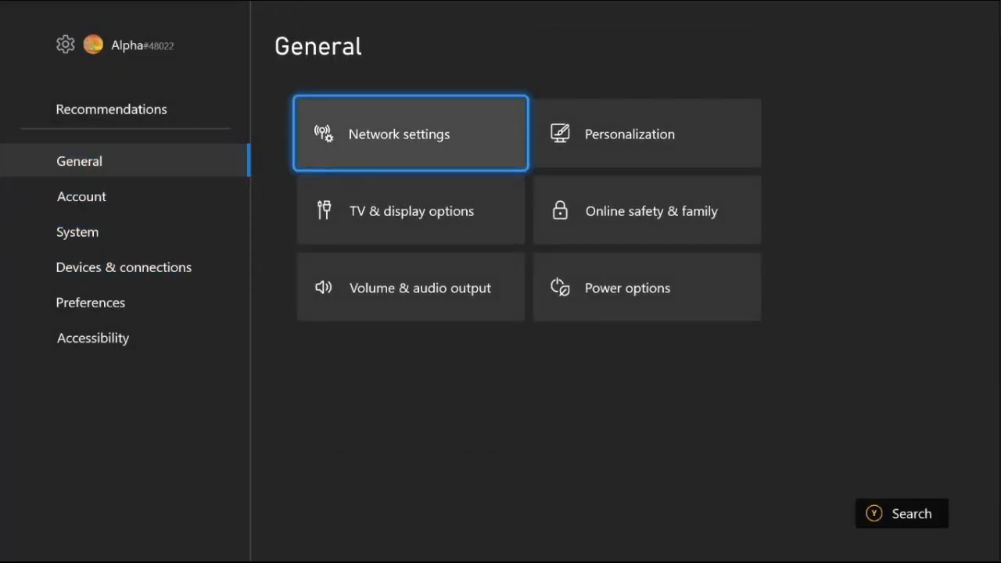
pyautogui.click(646, 288)
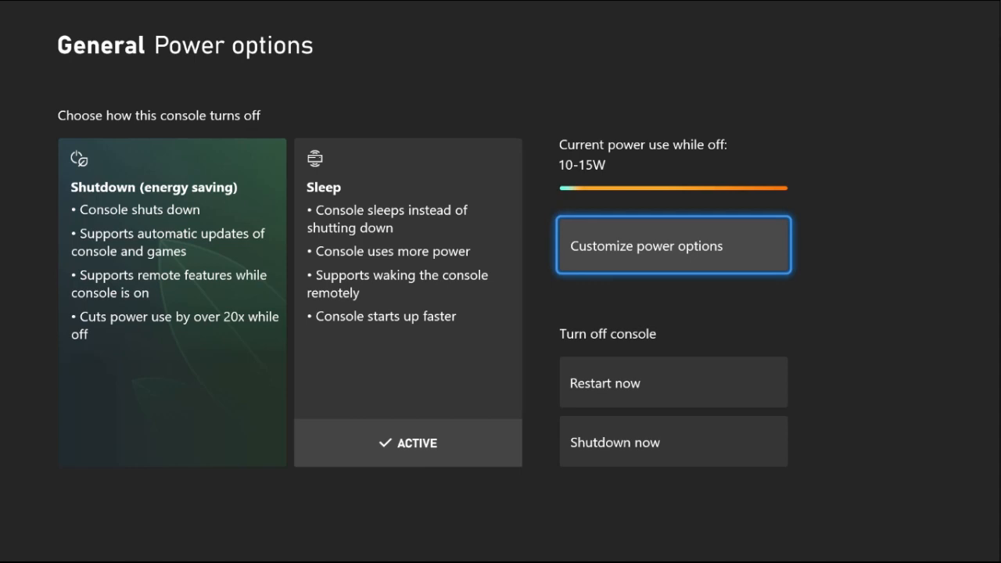
# Uncheck 'When console is off, turn off storage', then show the guide's console power menu.
pyautogui.click(672, 244)
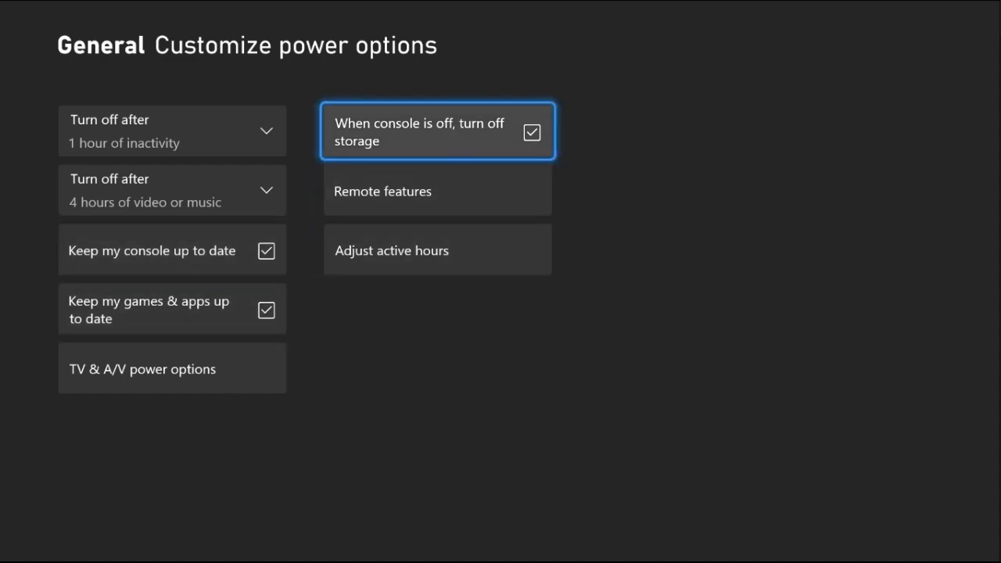
pyautogui.click(532, 132)
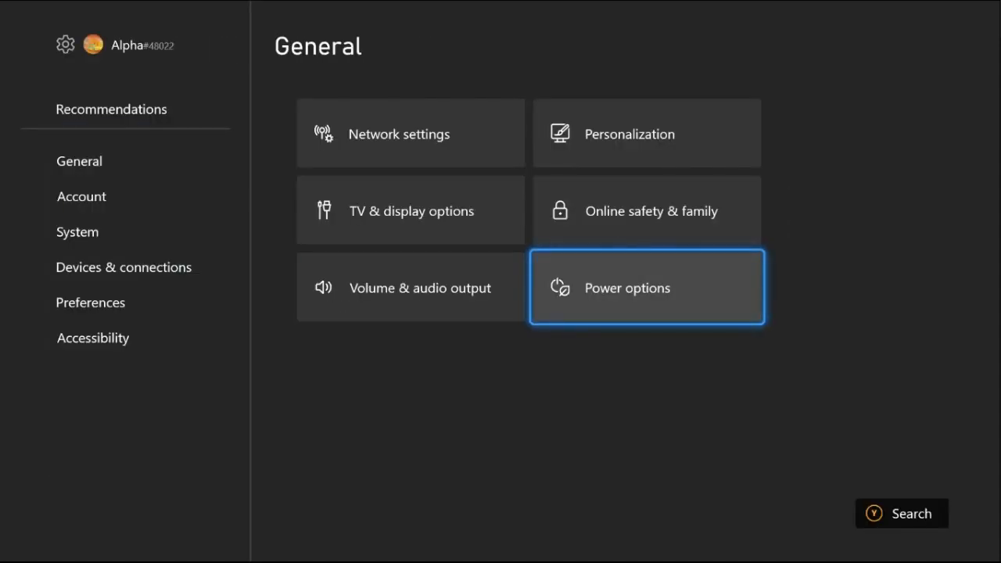
pyautogui.press('Xbox')
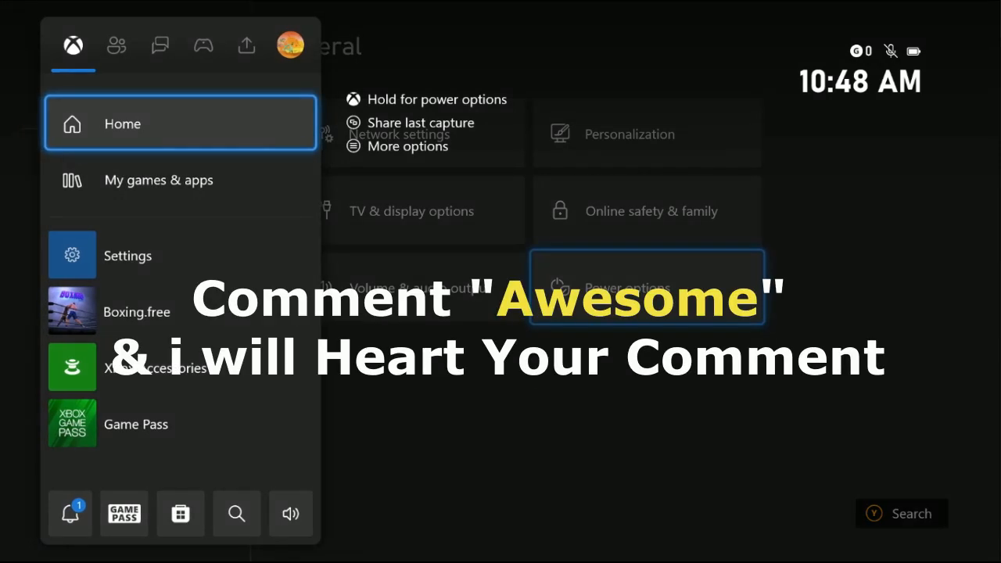
pyautogui.click(627, 288)
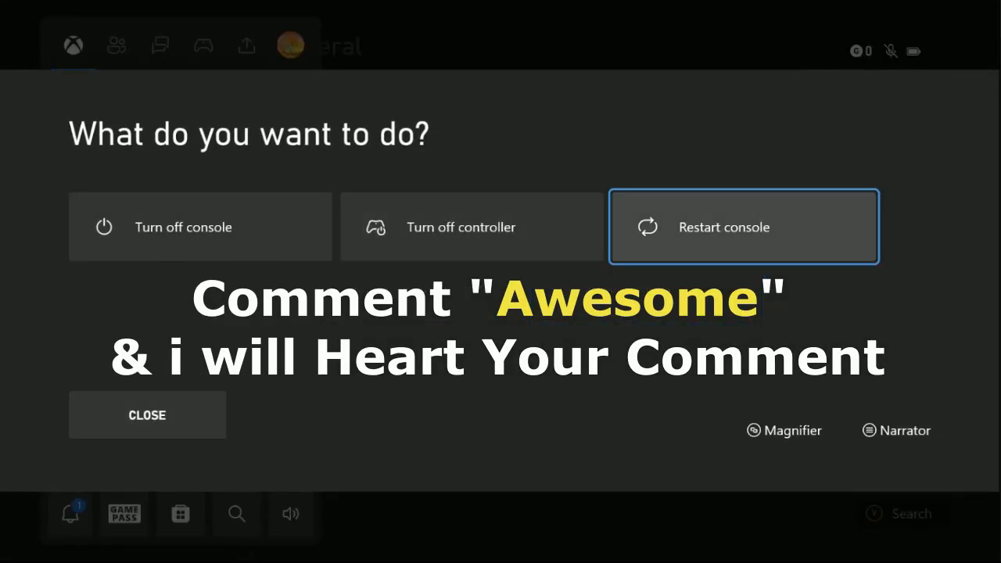